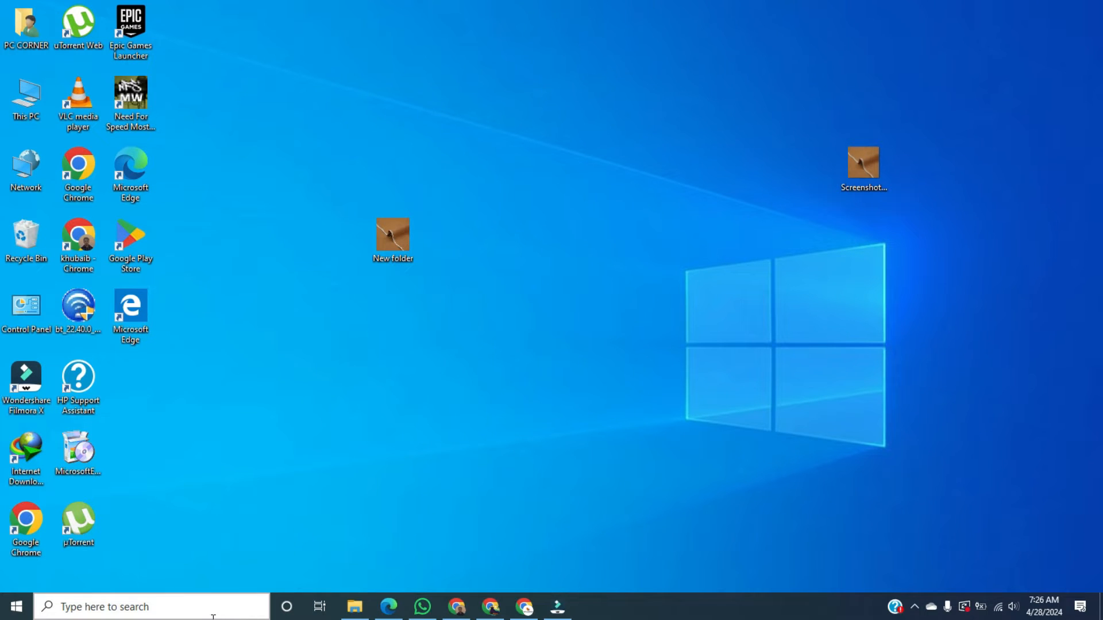
Launch Microsoft Word 2010 from the taskbar search and dismiss the Activation Wizard
text(wo)
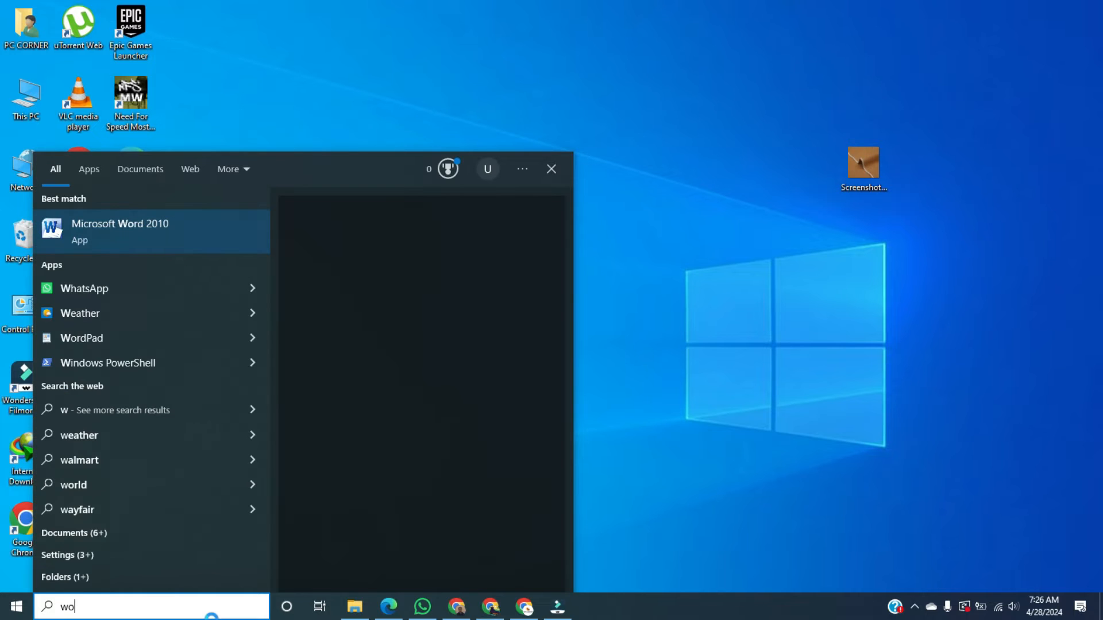
click(120, 232)
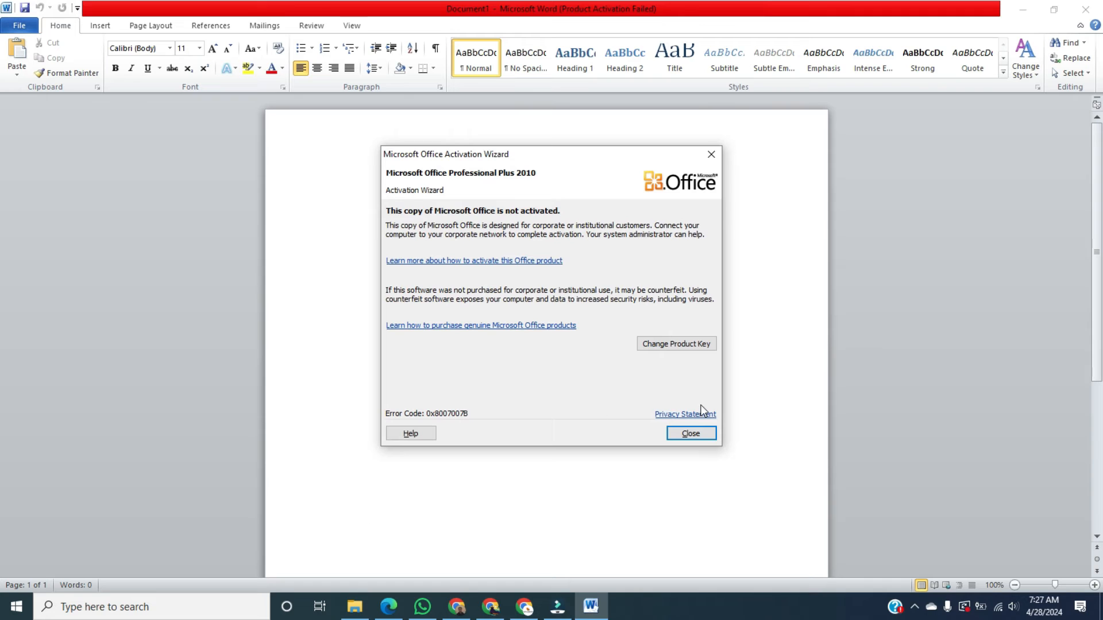
click(690, 433)
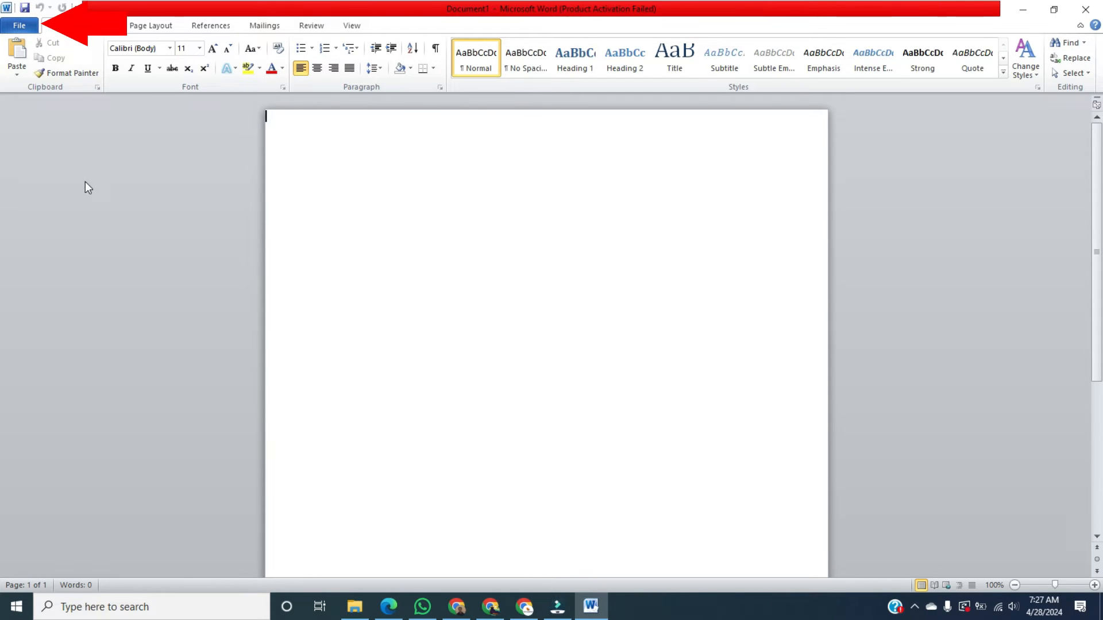
Set custom margins of 0" on all sides via File > Print, then return to editing
click(19, 25)
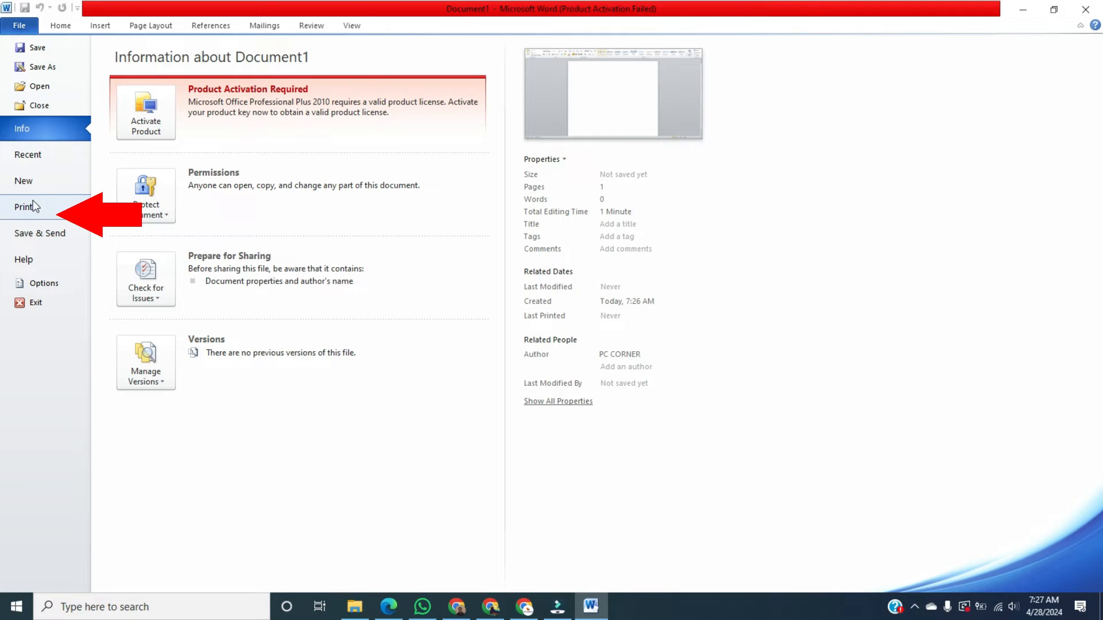
click(25, 207)
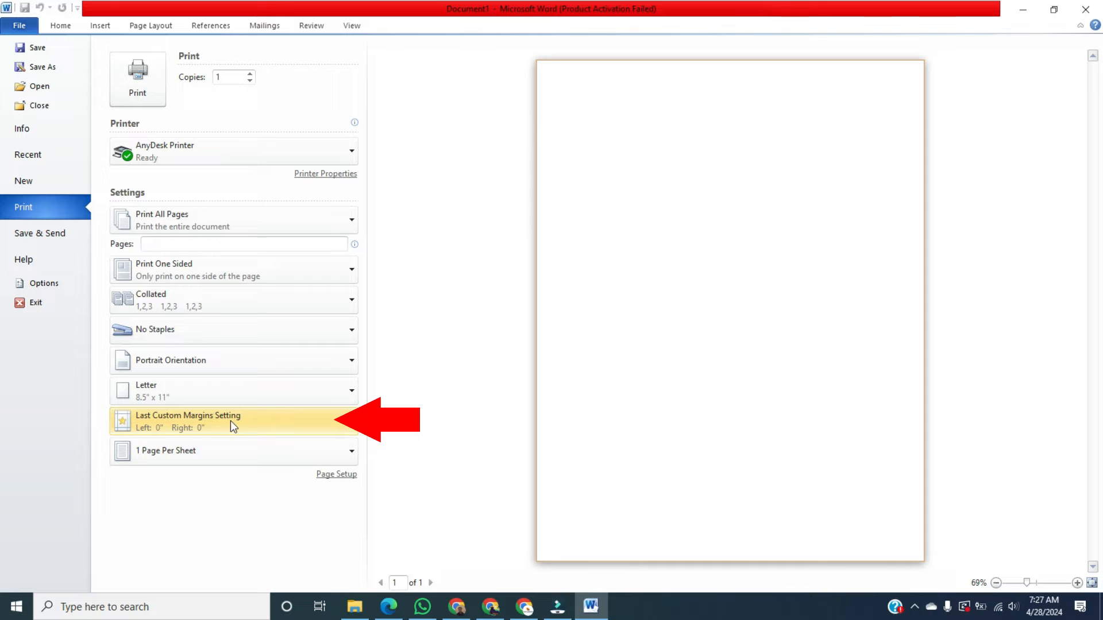
click(232, 420)
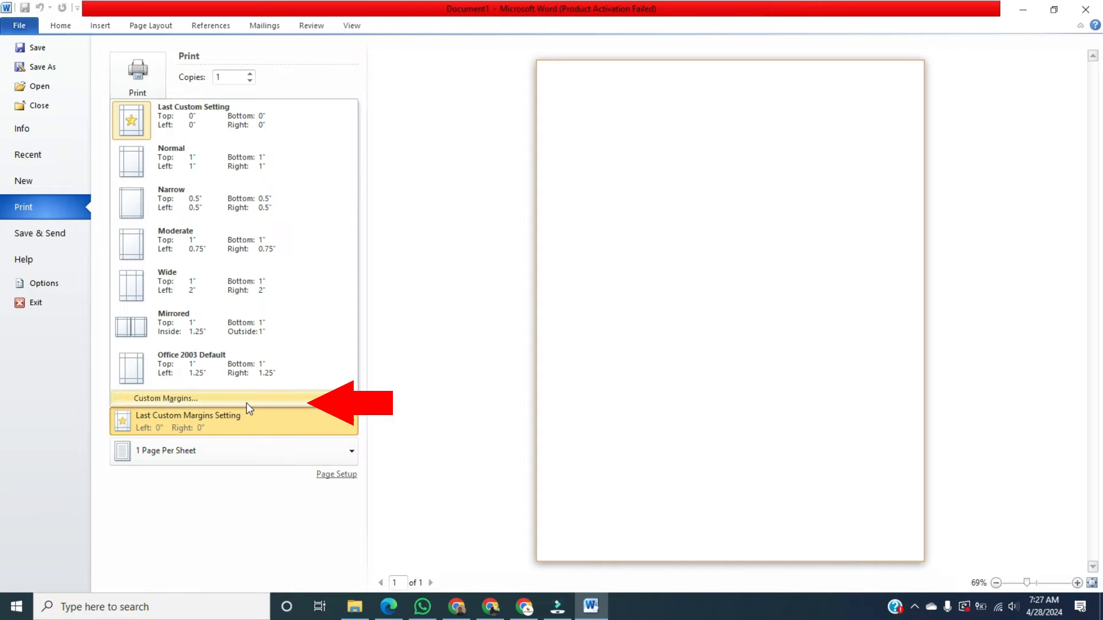
click(165, 398)
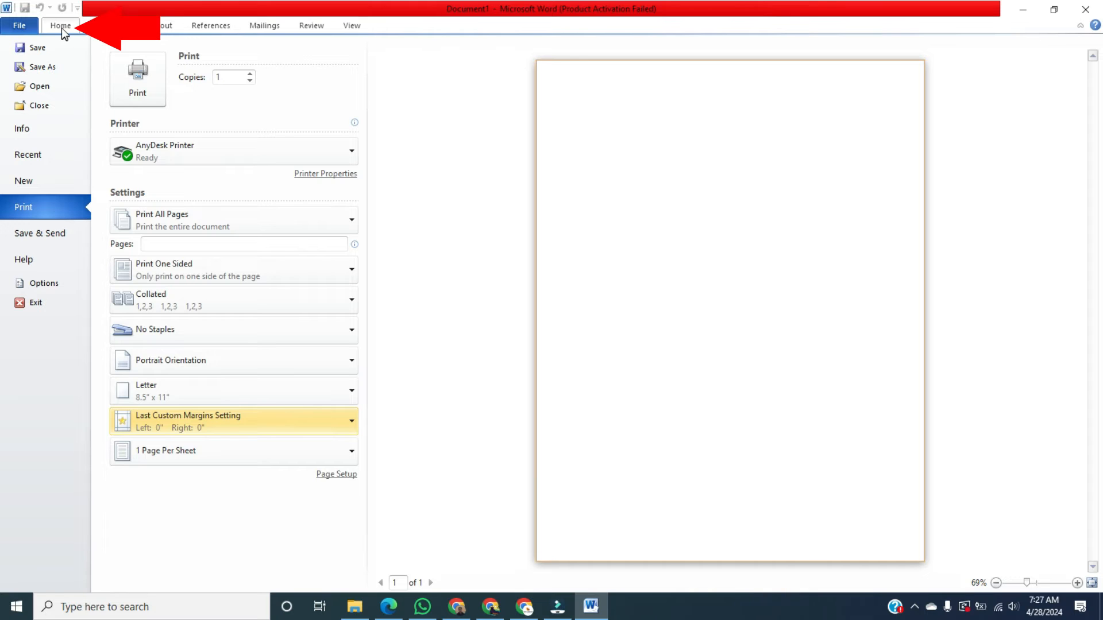
click(60, 25)
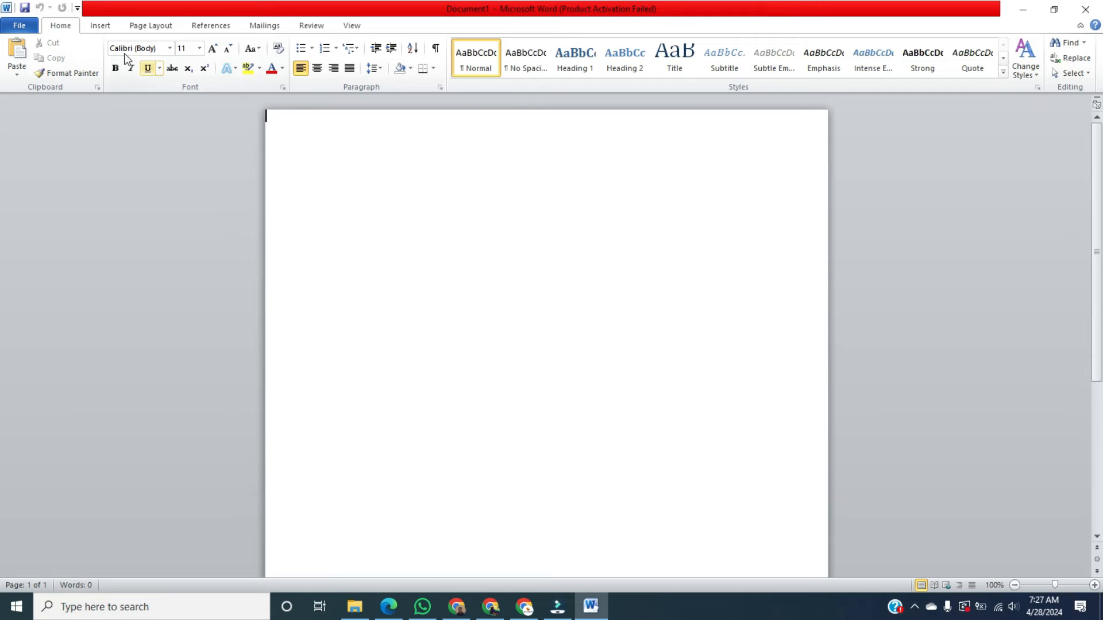
Insert untitled design (8).png from the 482 Print boarderless in ms word folder and select it
click(99, 25)
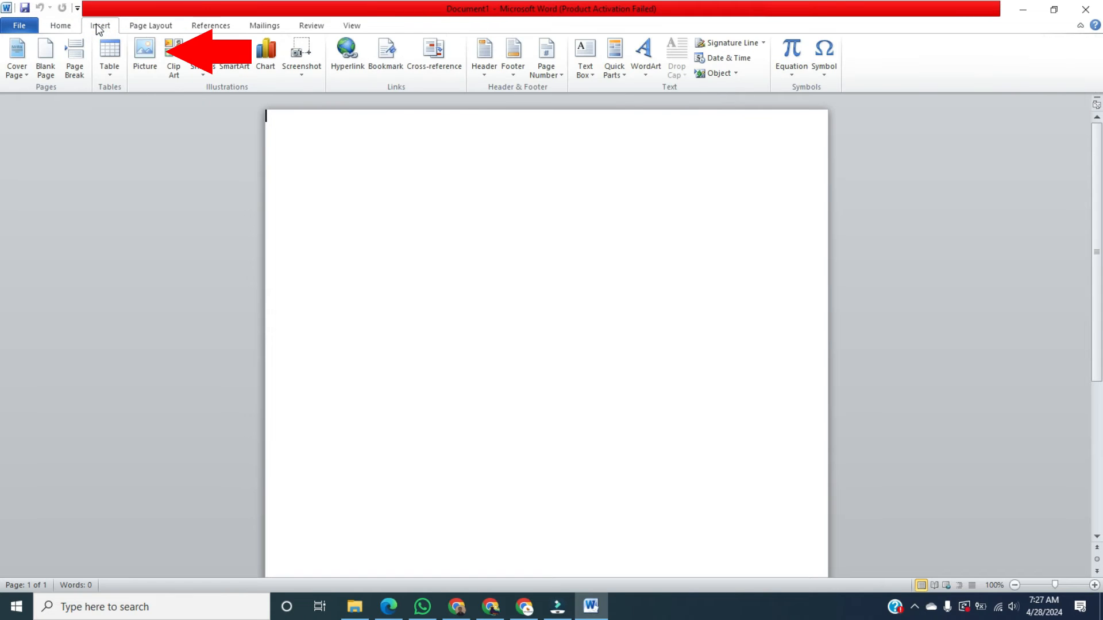
click(144, 50)
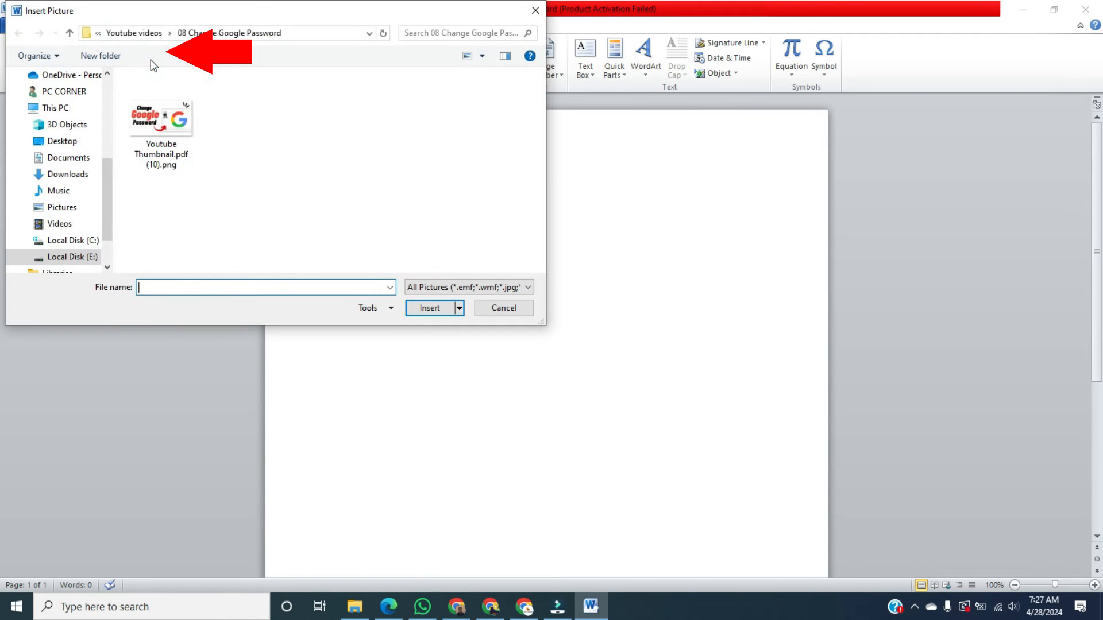
click(70, 32)
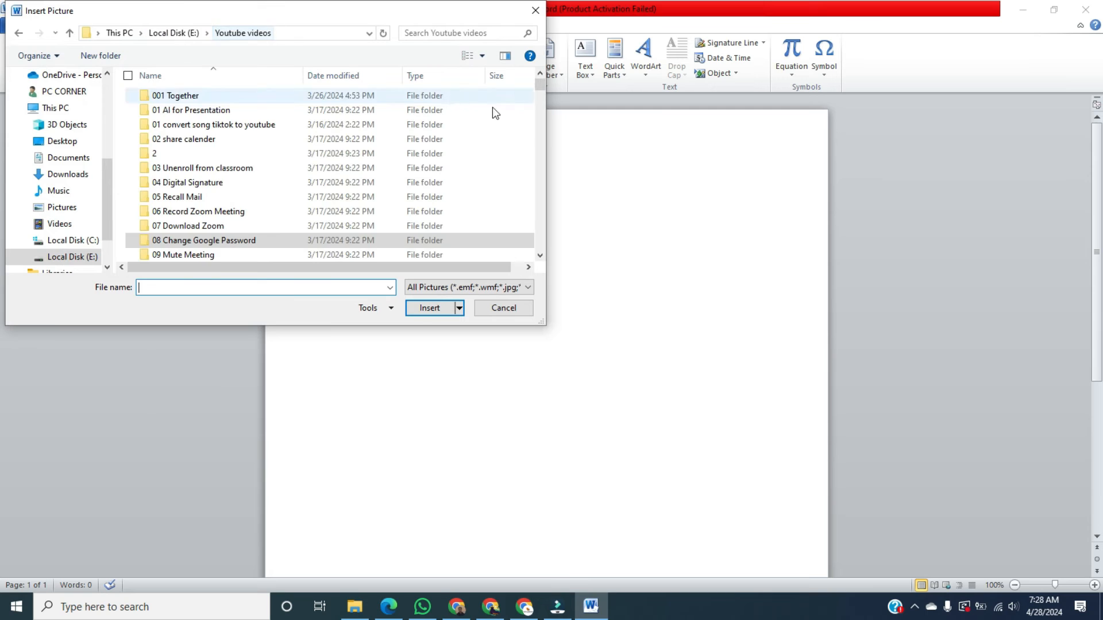
scroll(down, 3)
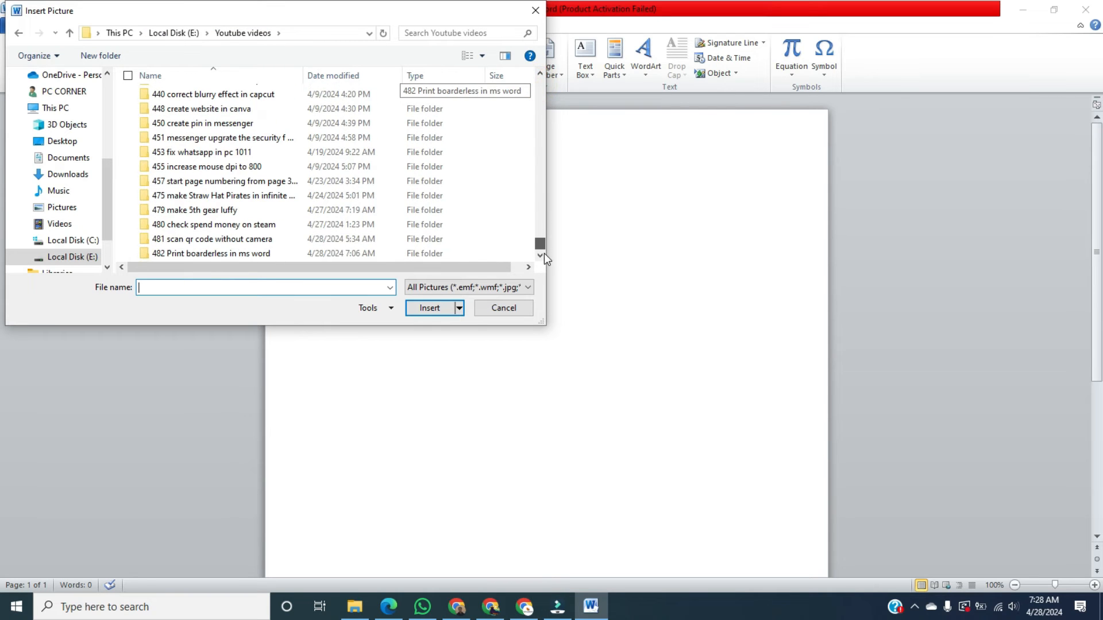
double_click(209, 254)
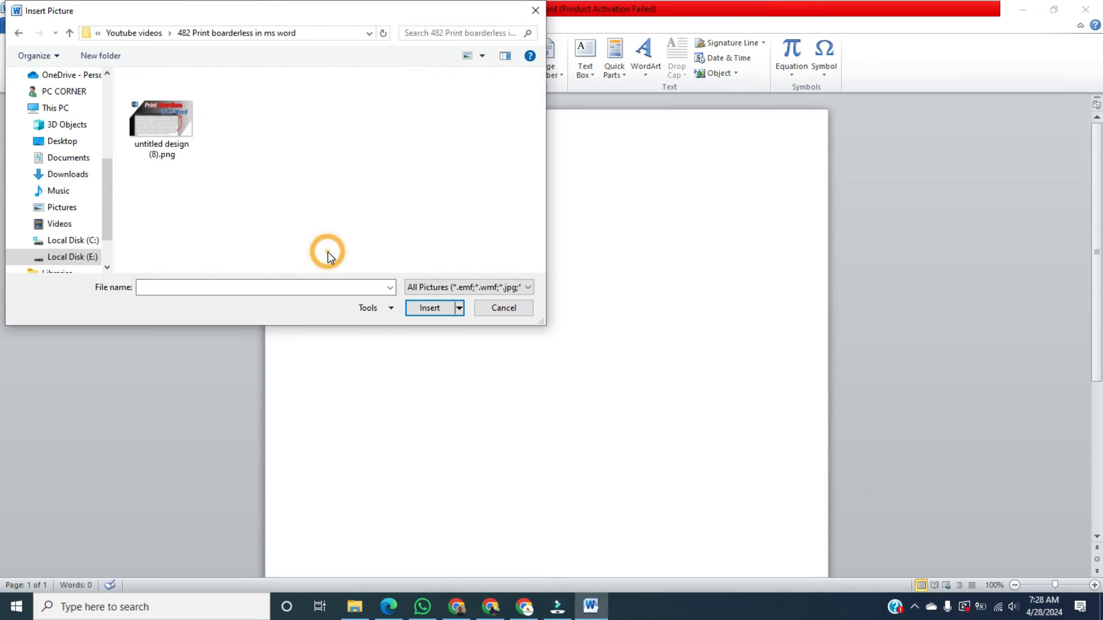
click(160, 116)
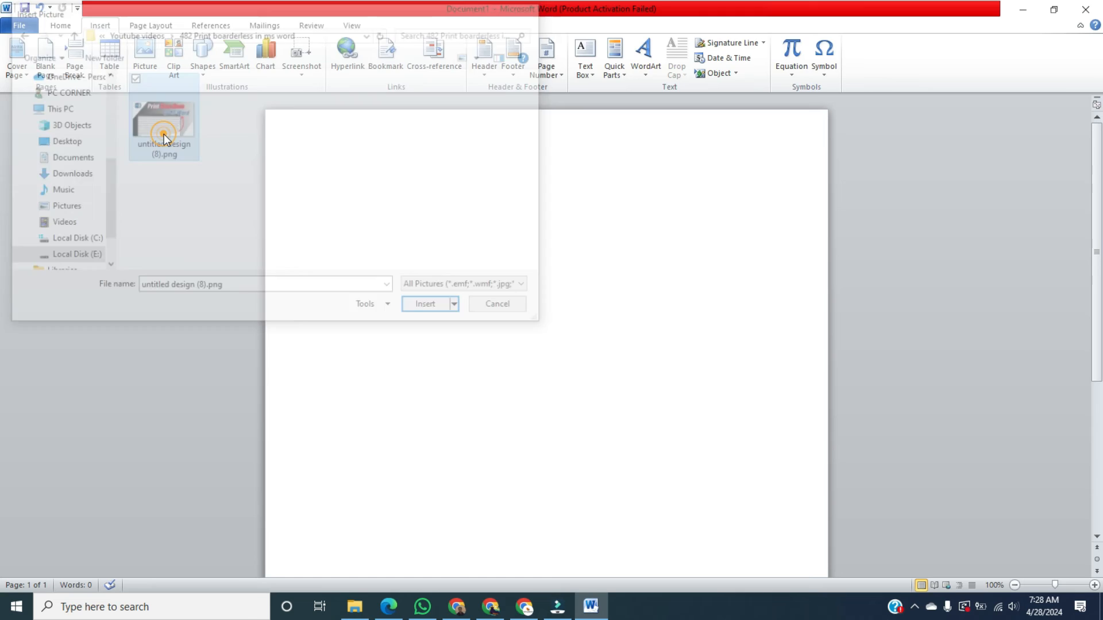
click(425, 304)
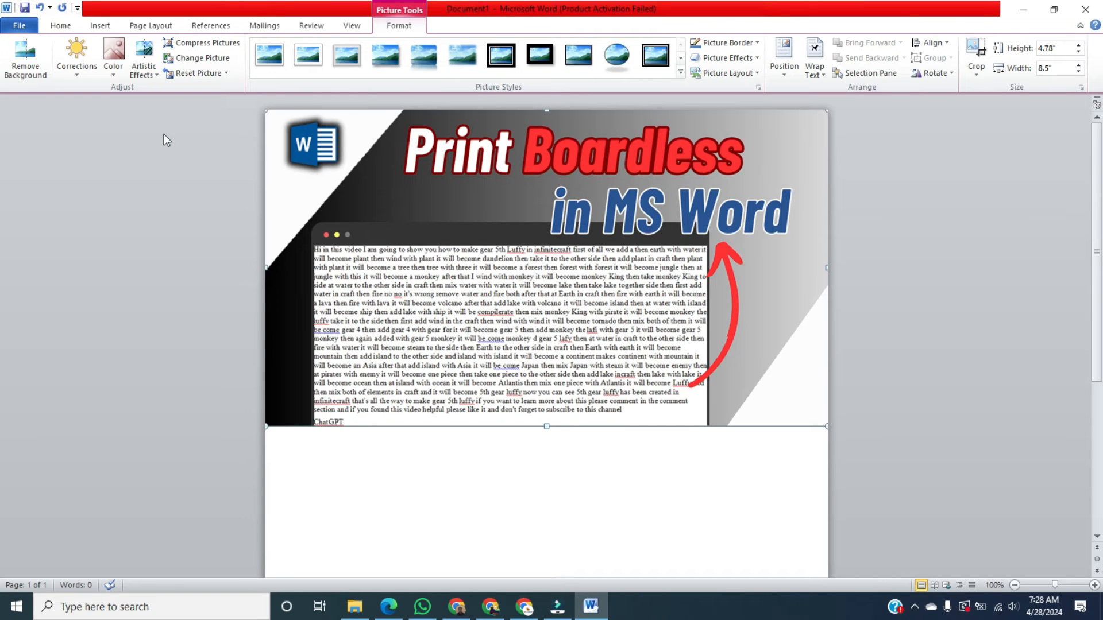
mouse_move(935, 518)
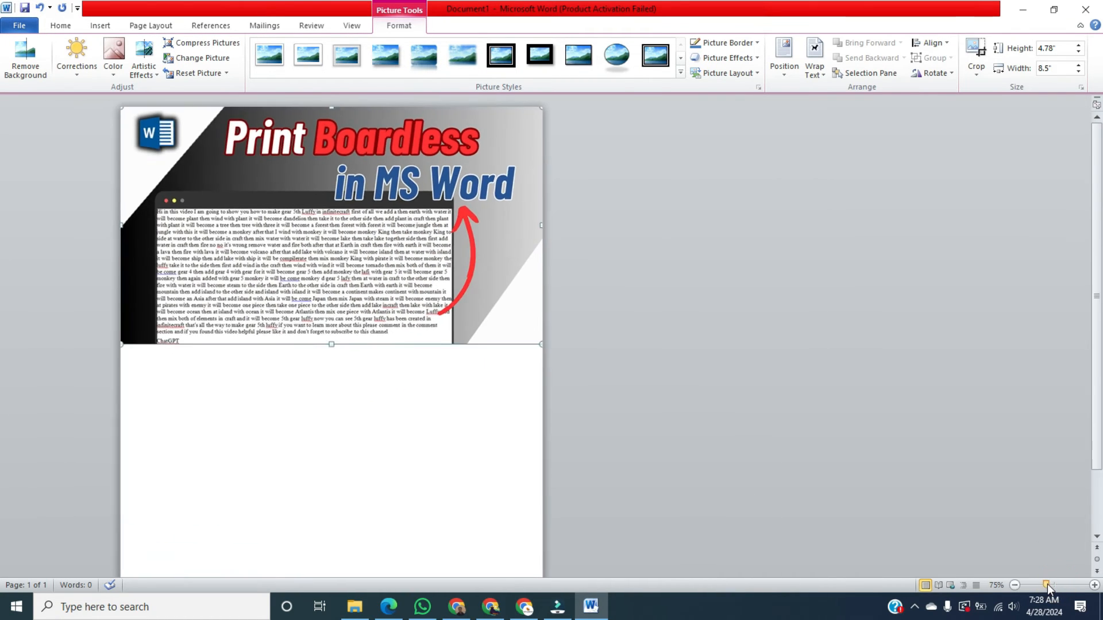
Zoom out with the zoom slider to see the whole page
click(1015, 585)
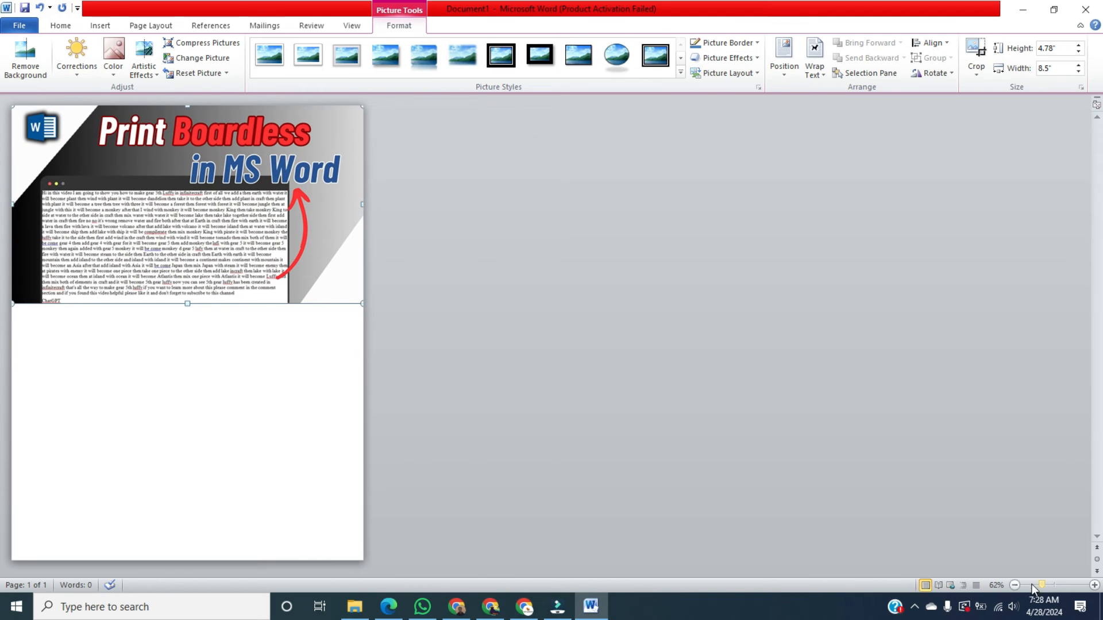
mouse_move(361, 303)
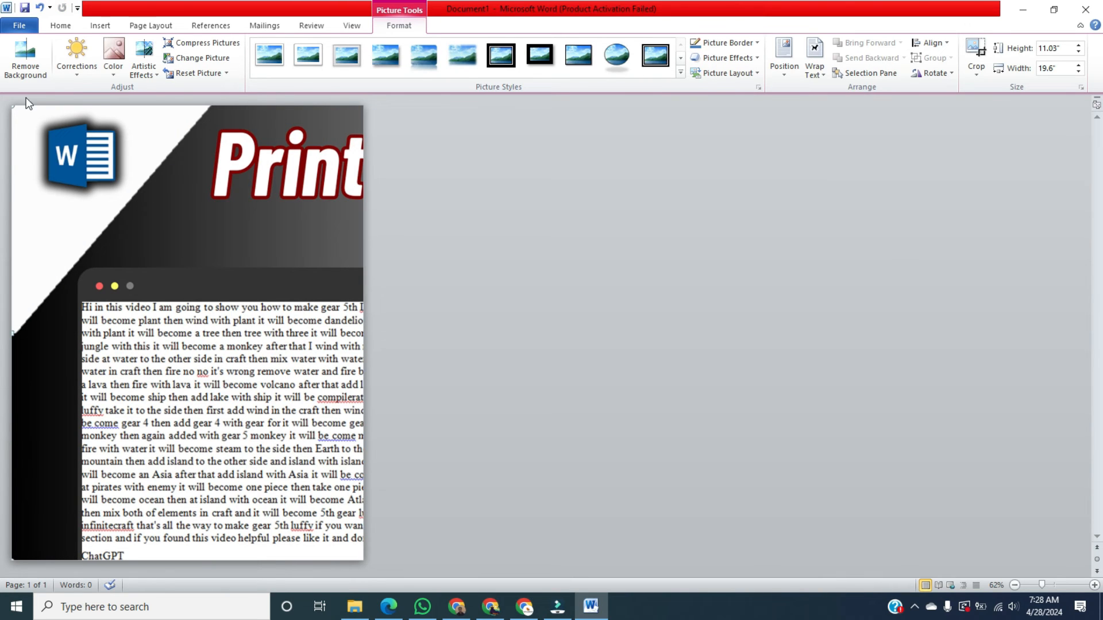
mouse_move(379, 607)
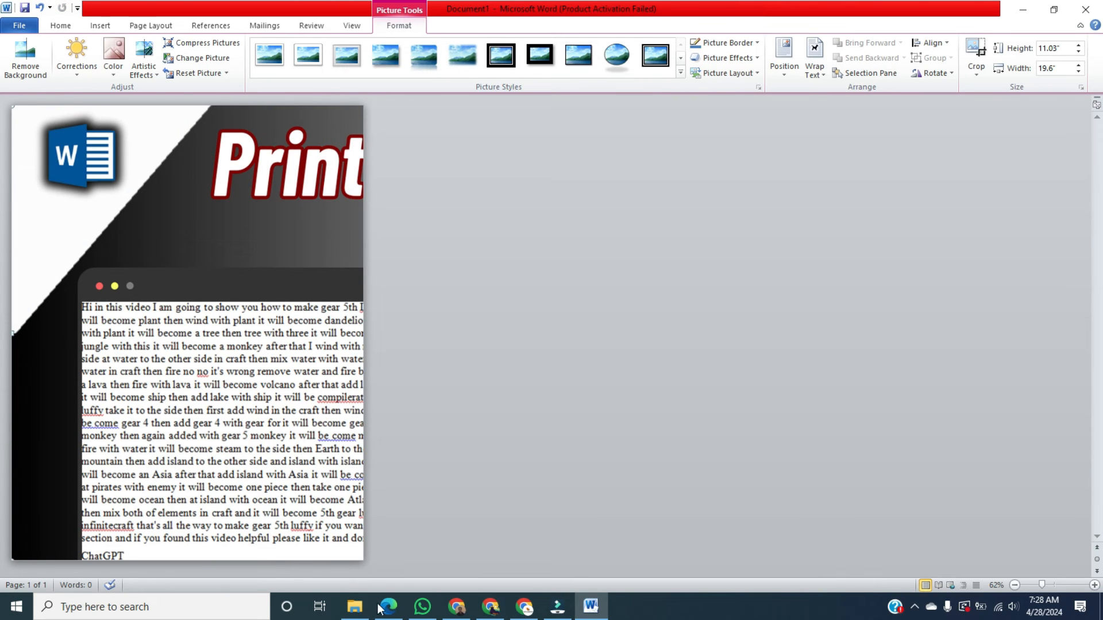
mouse_move(14, 569)
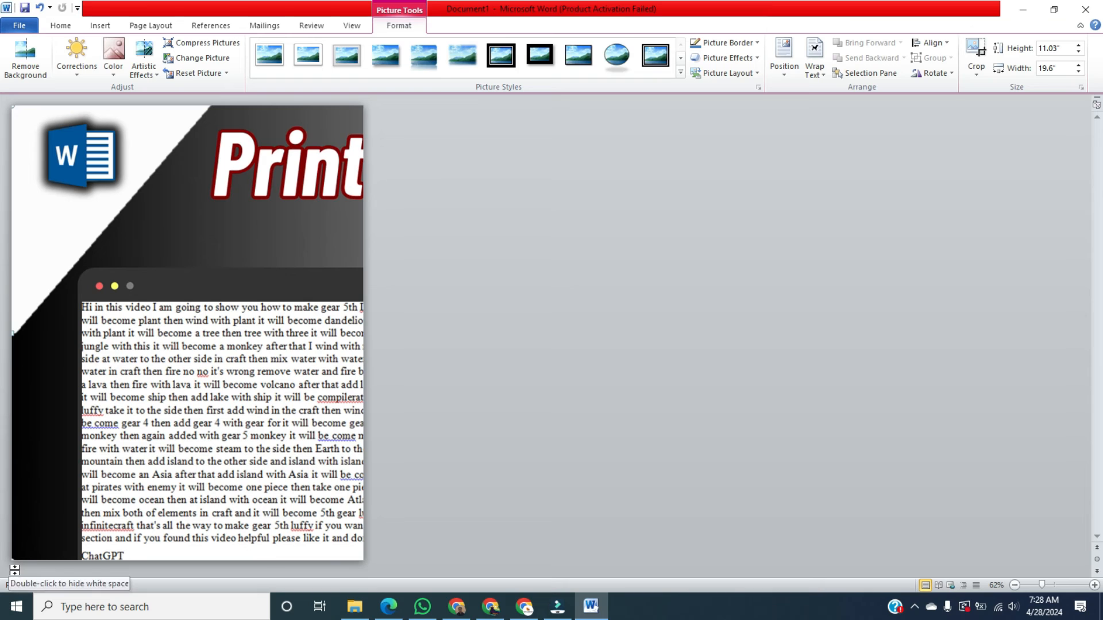